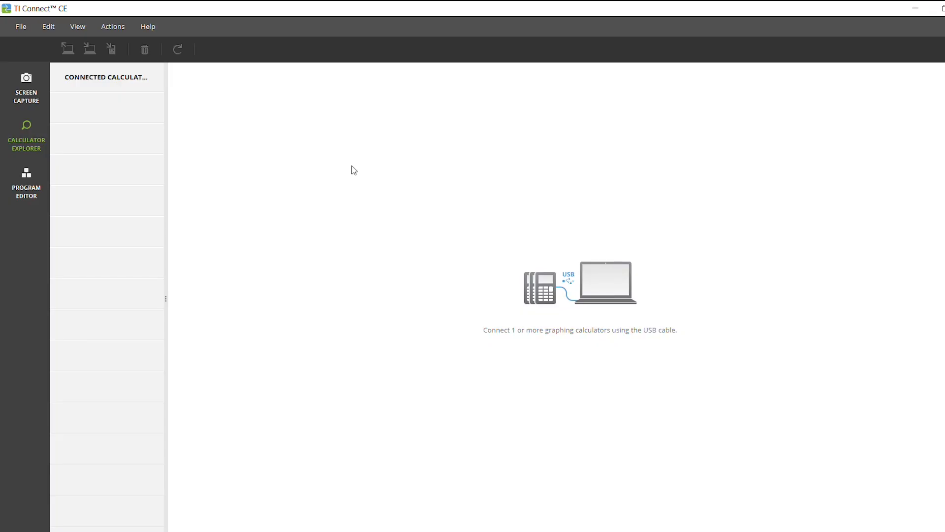
{"action": "mouse_move", "coordinate": [325, 198]}
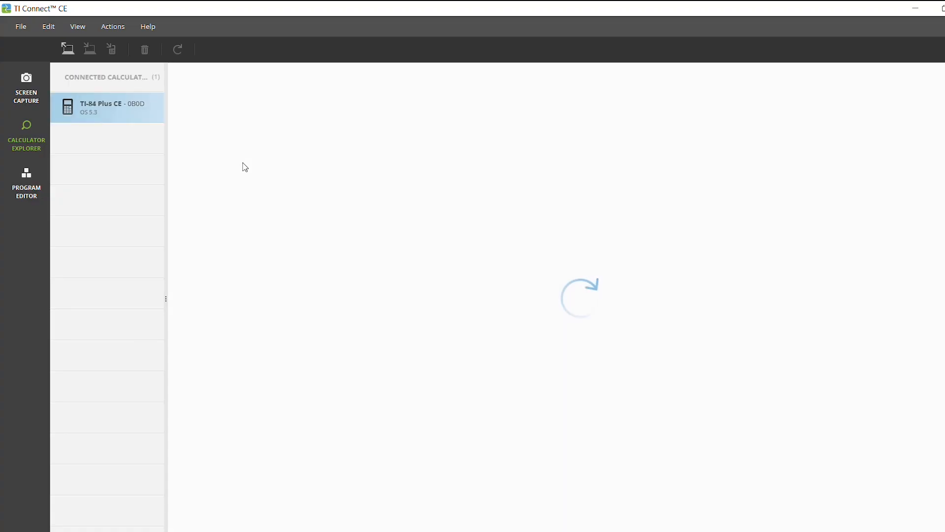
{"action": "left_click", "coordinate": [107, 107]}
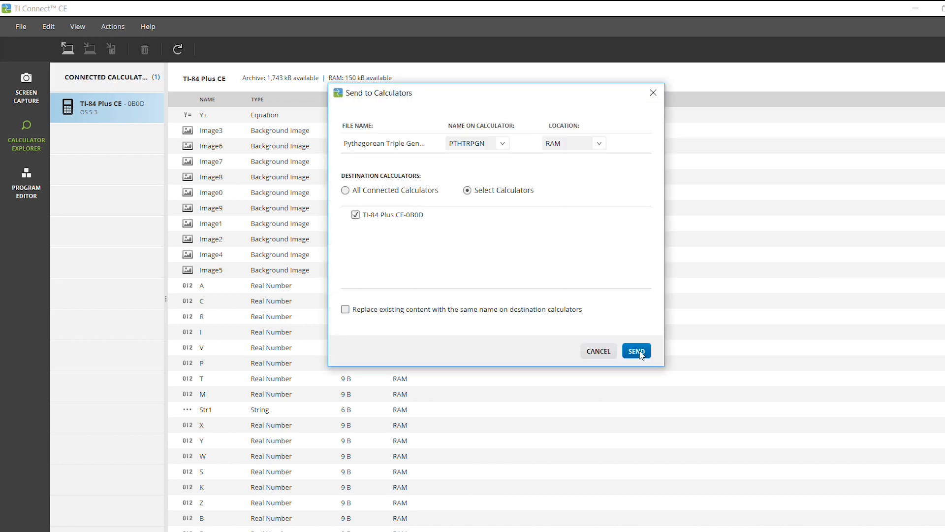
Send PTHTRPGN to the TI-84 Plus CE and scroll to its 277 B RAM listing
{"action": "left_click", "coordinate": [636, 350]}
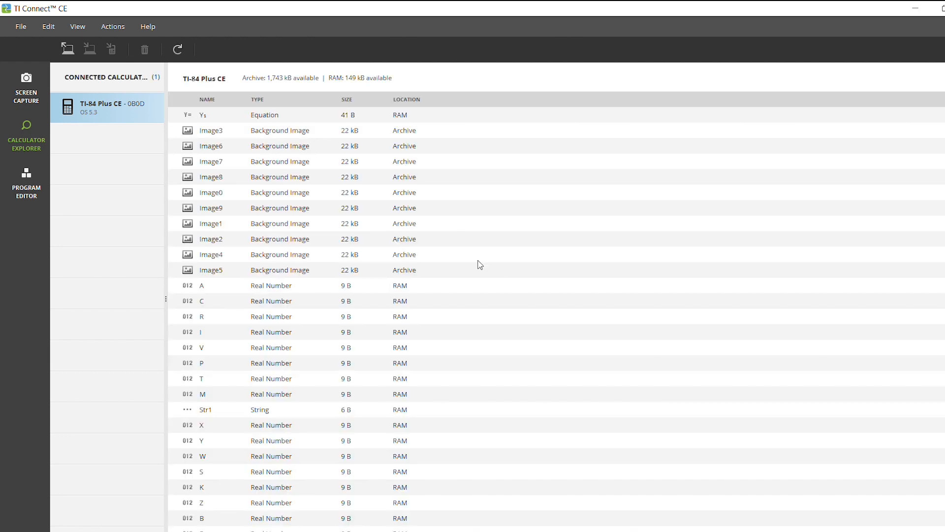
{"action": "scroll", "scroll_direction": "down", "scroll_amount": 3}
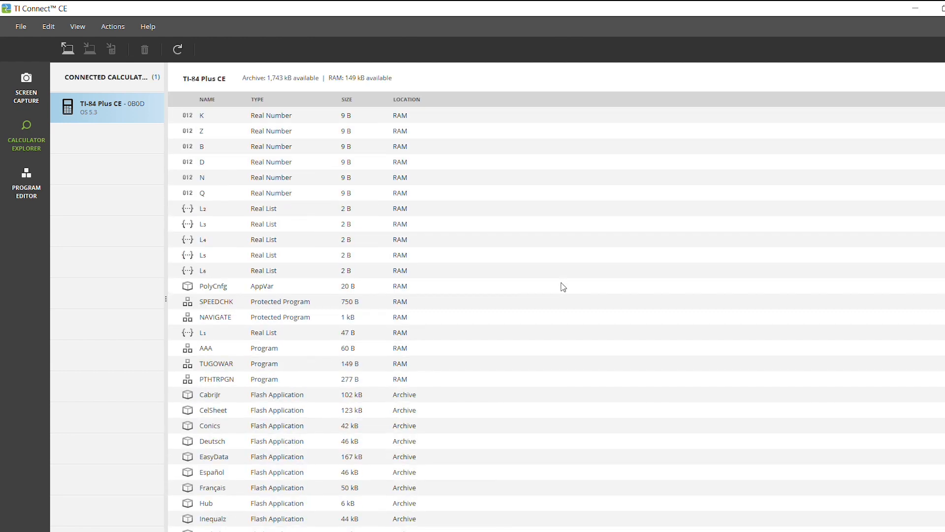